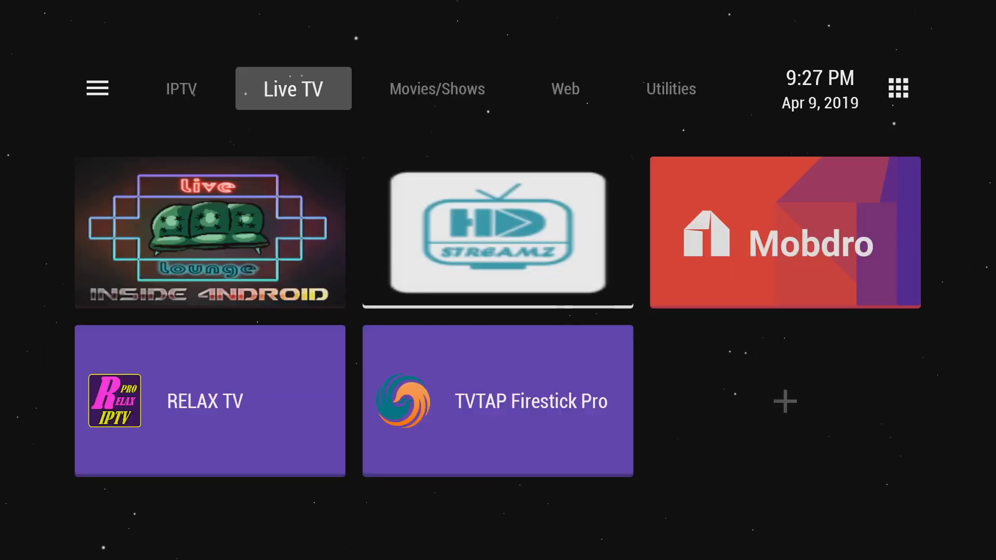
Step: Step through the Movies/Shows and Web sections, then land on the IPTV section
left_click(437, 88)
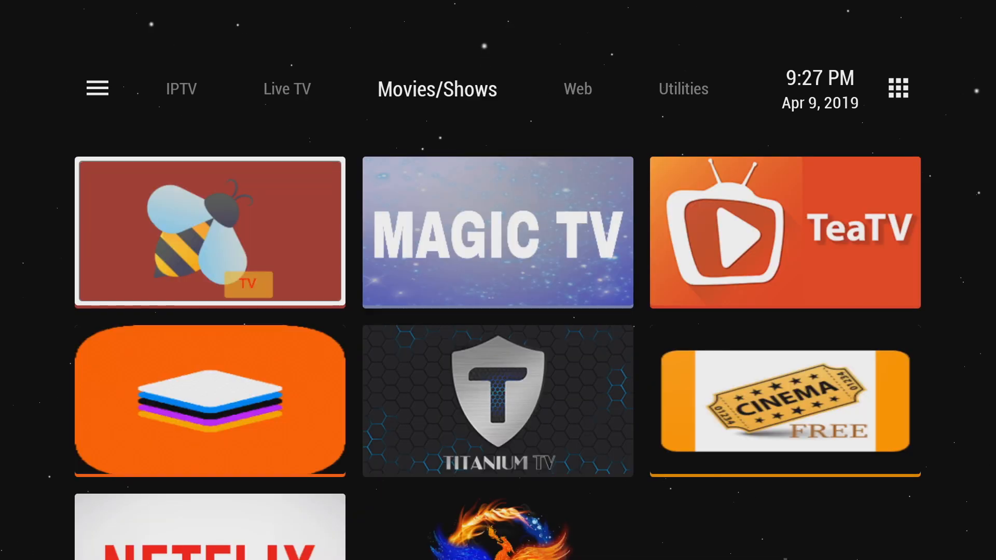
left_click(556, 88)
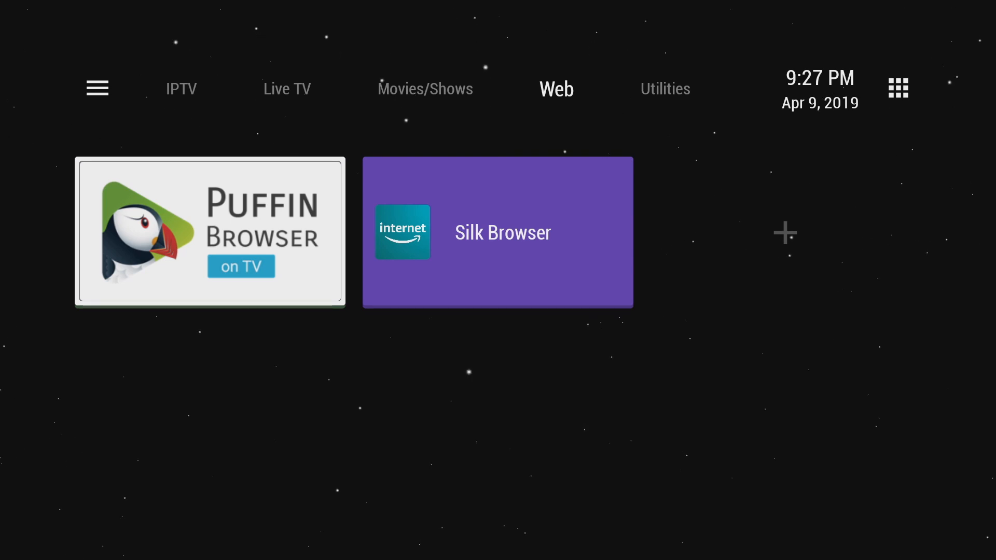
left_click(185, 89)
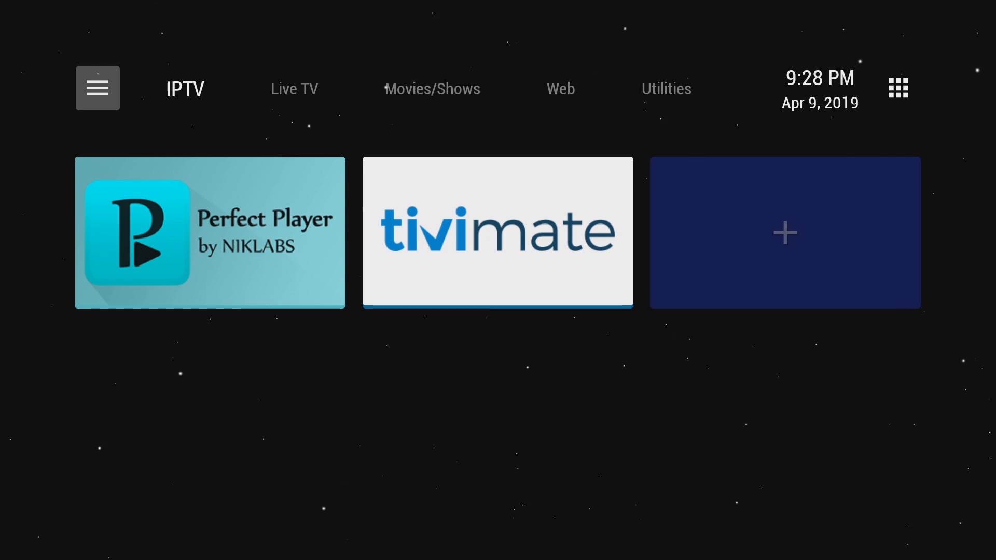
Step: Review the Theme options (Normal theme, Dark base, section icons off, 3 columns) unchanged and return to the menu
left_click(98, 87)
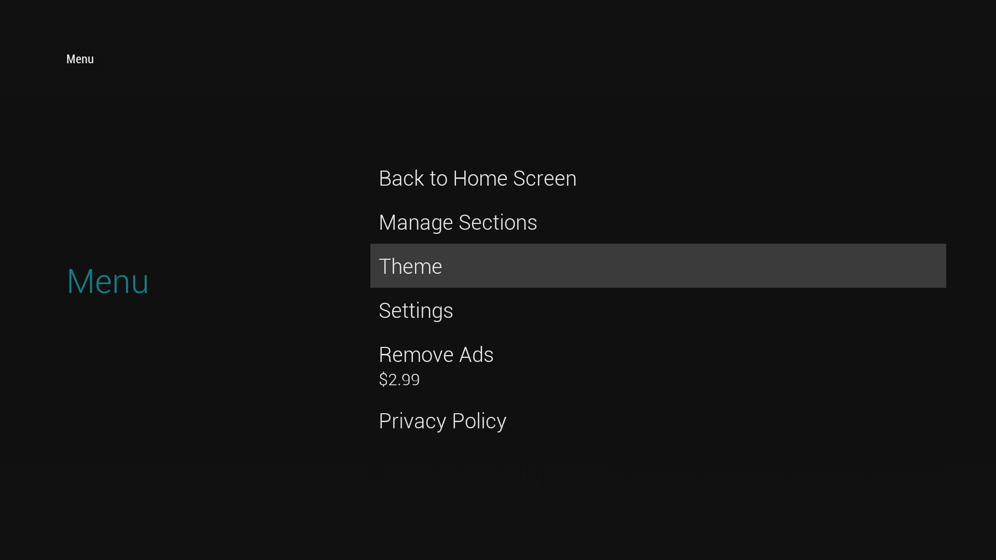
left_click(409, 266)
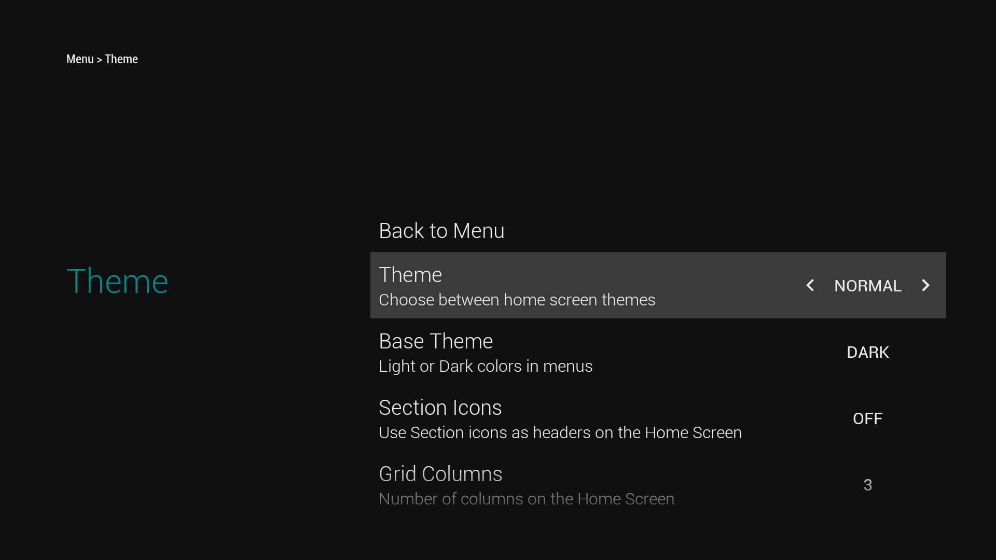
key("Down")
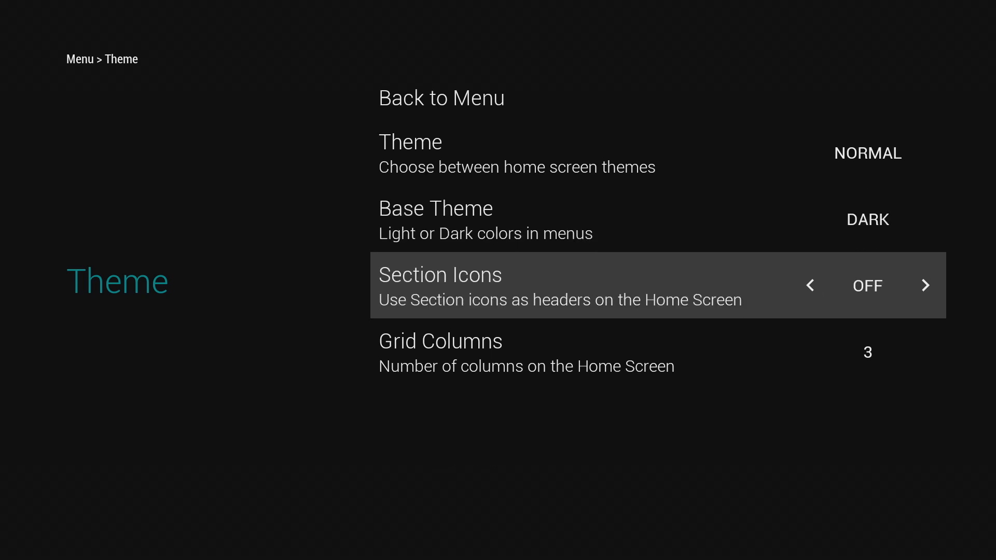
key("Down")
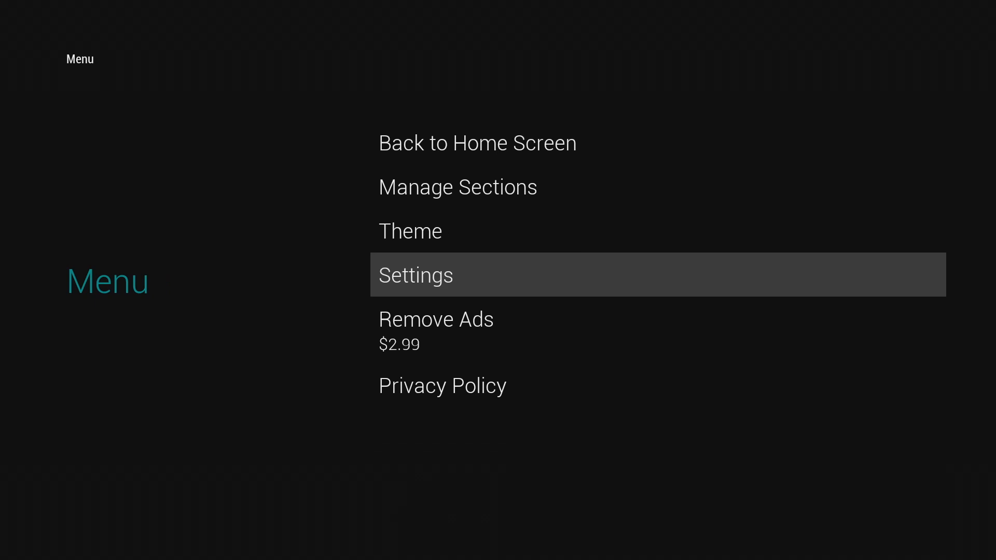
left_click(415, 274)
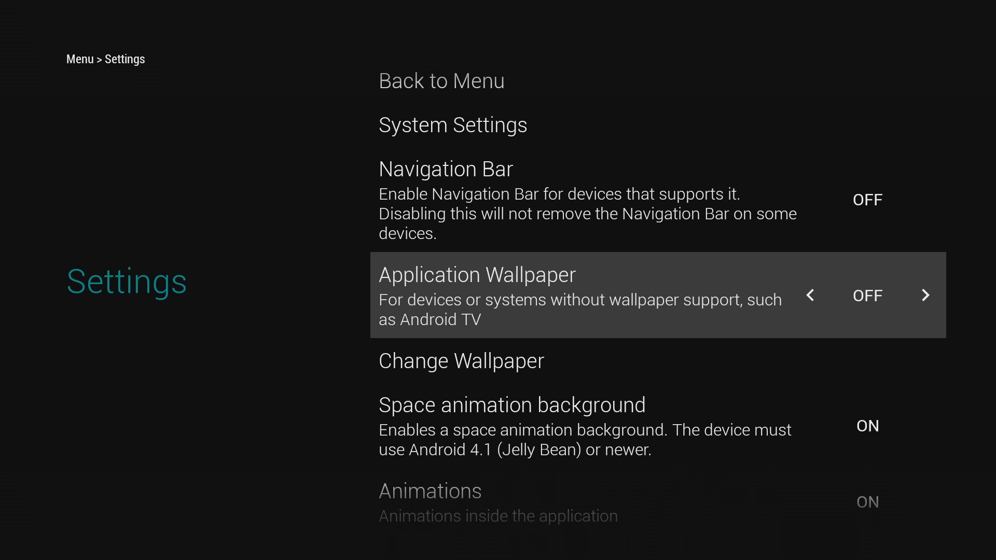
scroll("down", 3)
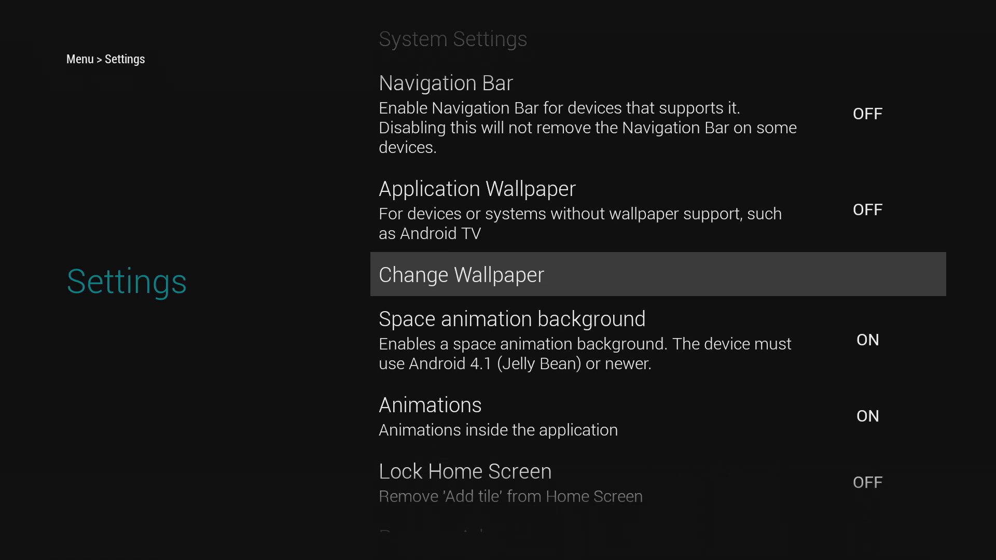
scroll("down", 3)
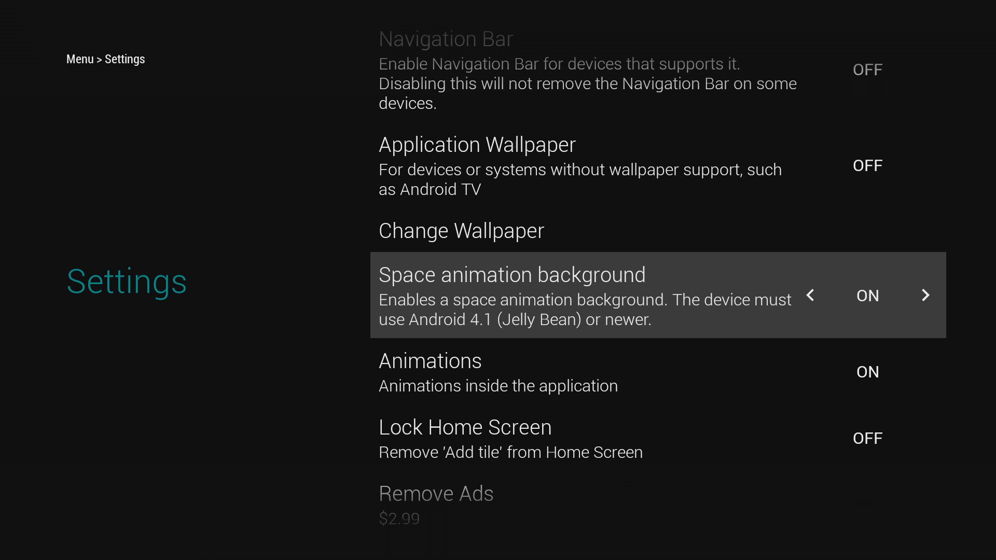
left_click(811, 296)
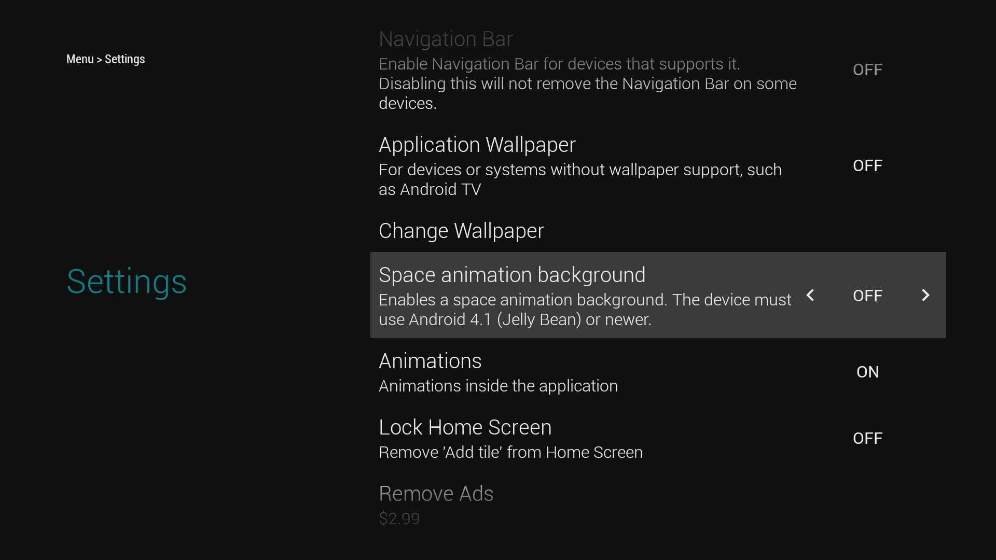
scroll("down", 3)
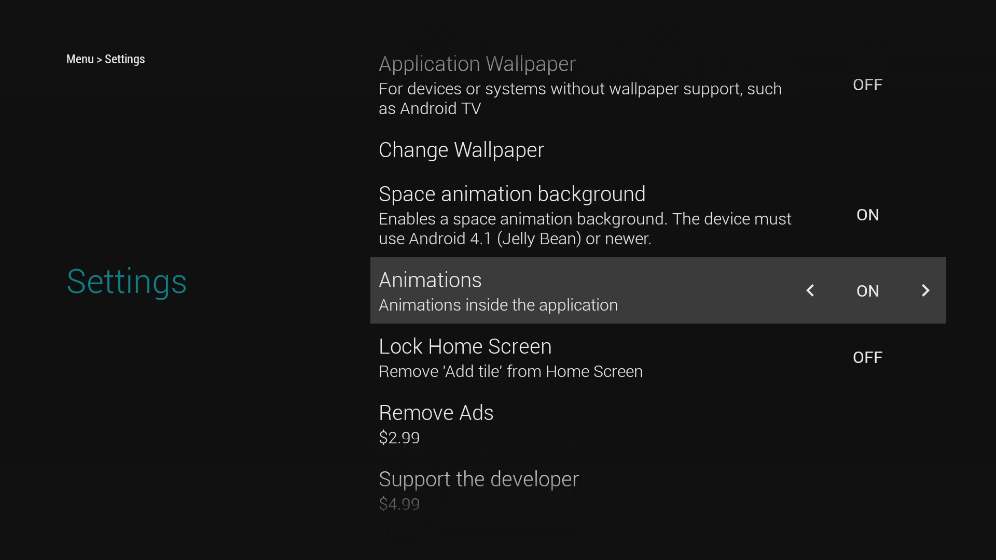
scroll("down", 3)
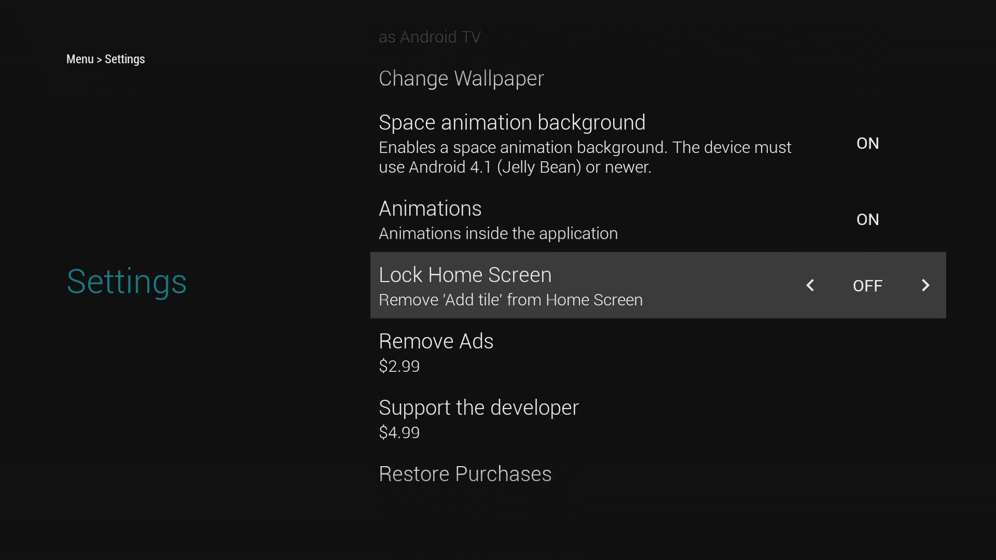
scroll("down", 3)
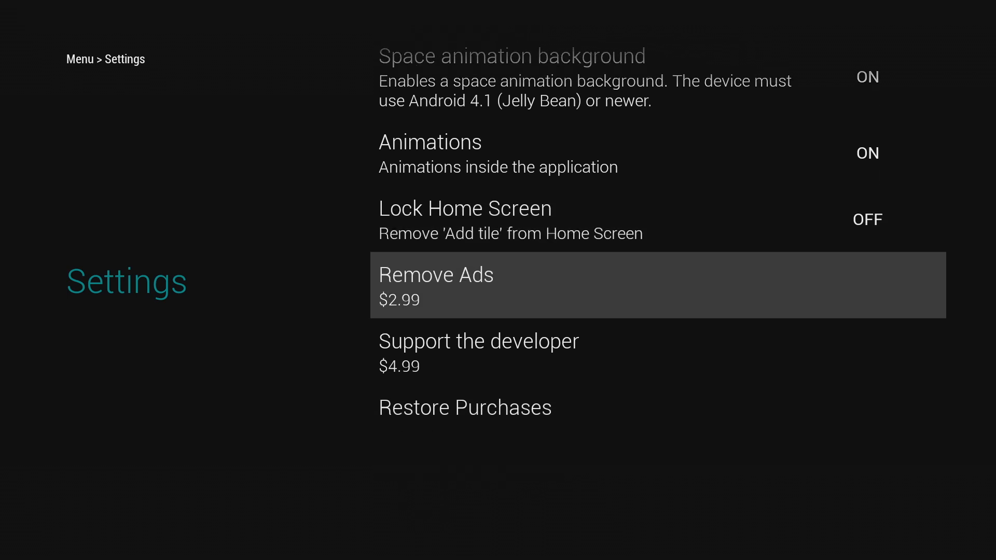
scroll("down", 3)
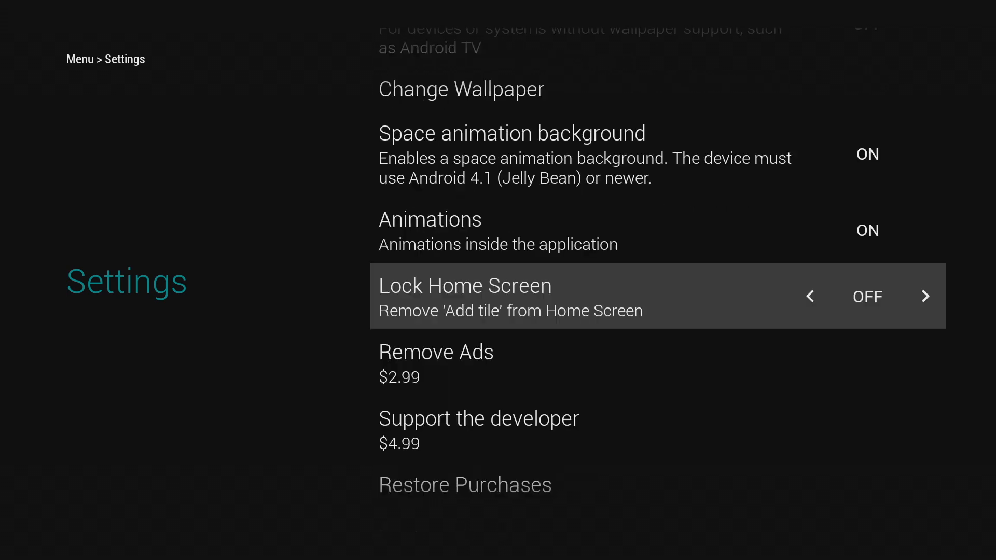
scroll("down", 3)
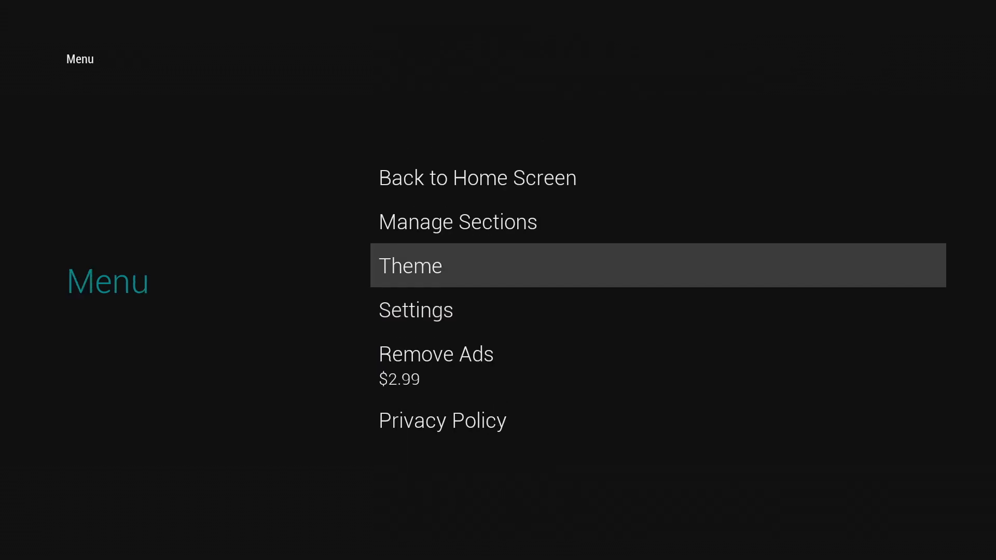
Step: Go into Manage Sections and bring up the IPTV section's details
left_click(457, 222)
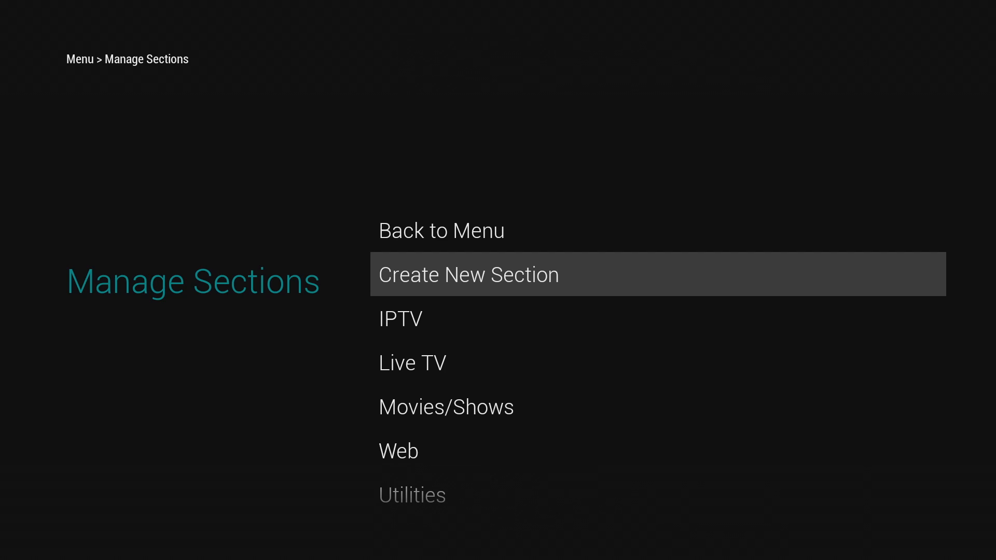
scroll("down", 3)
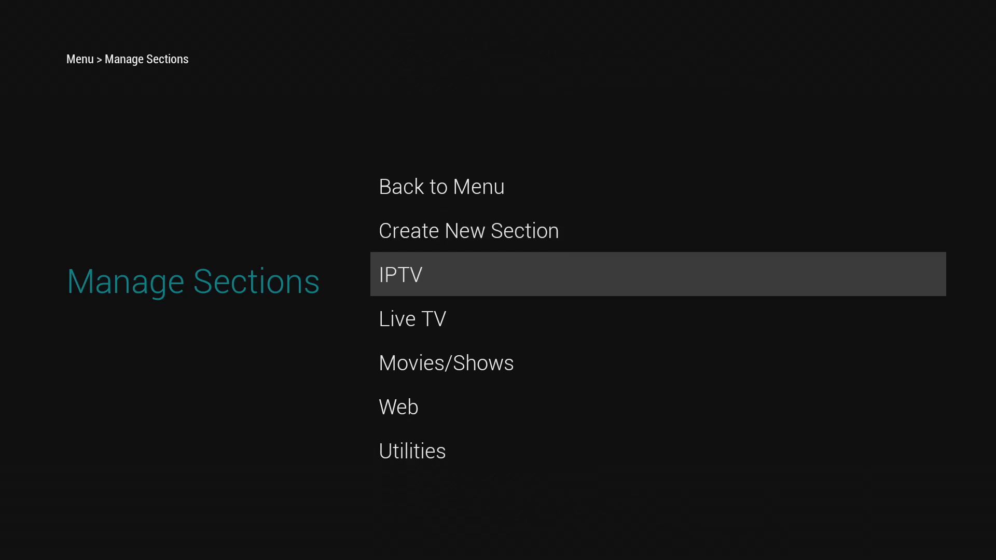
left_click(400, 274)
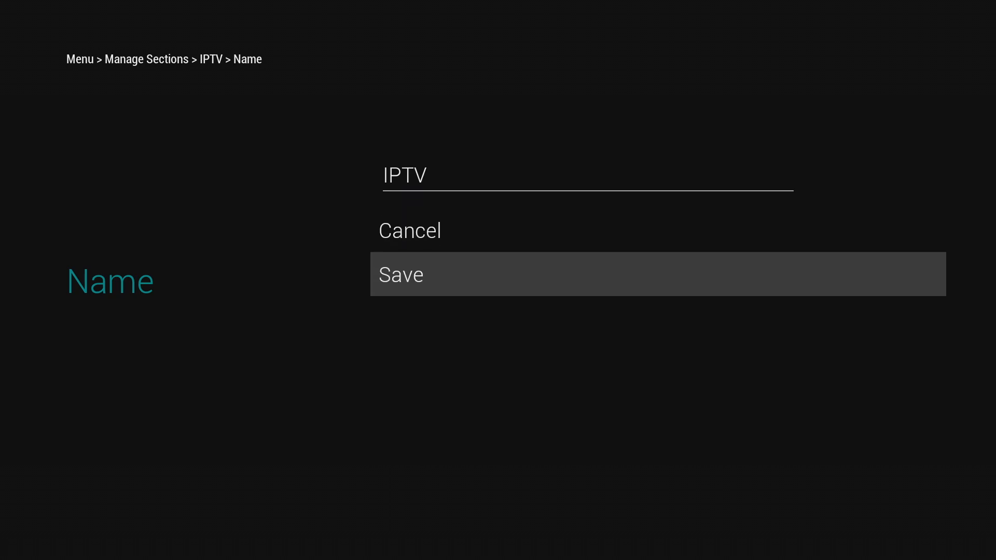
Step: Keep the section name as IPTV and back out to the launcher's main menu
left_click(400, 274)
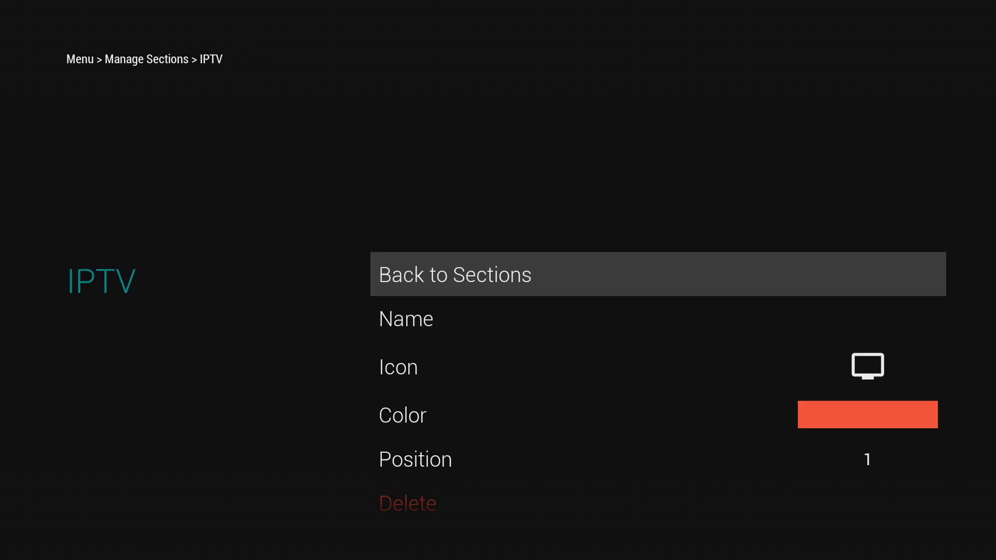
left_click(455, 274)
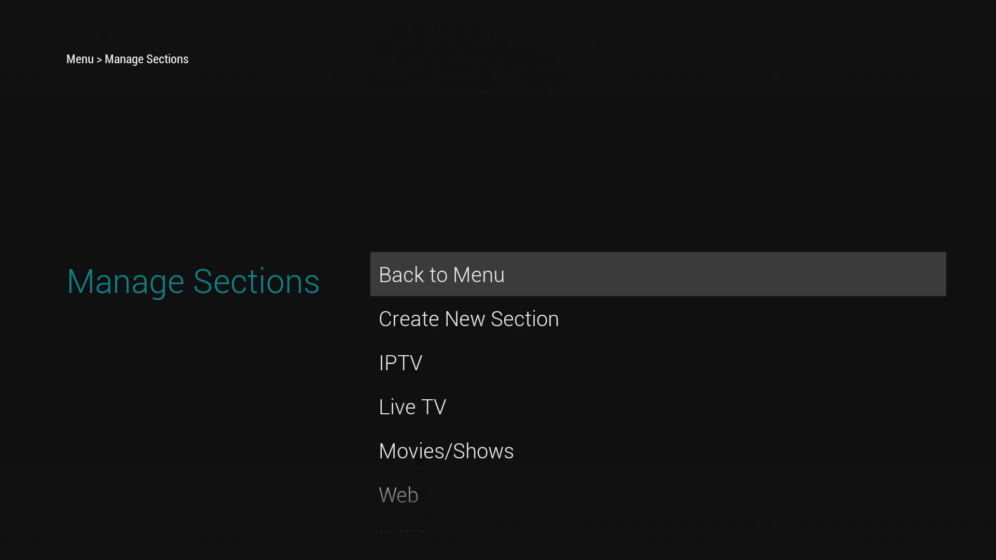
left_click(440, 274)
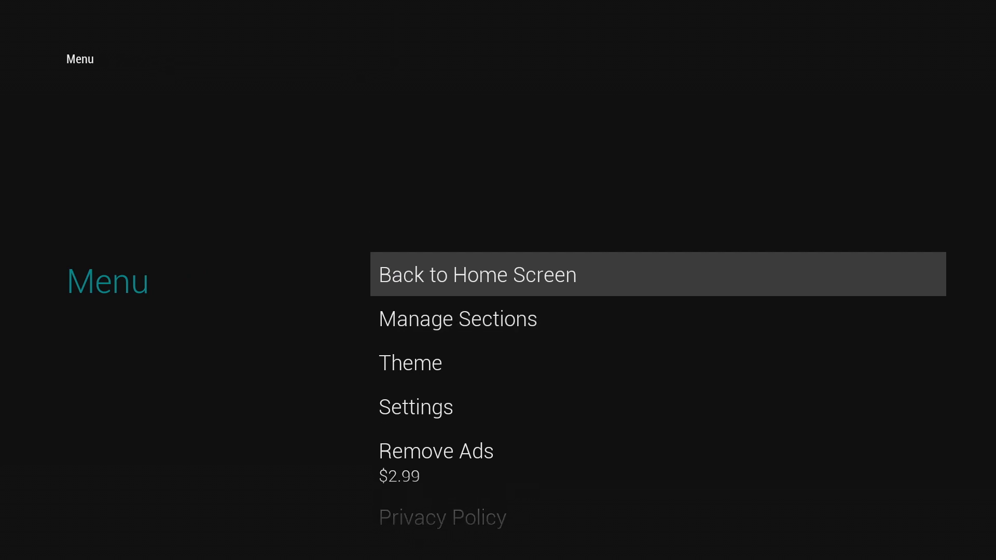
Step: Return home and browse the add-app list for IPTV without adding anything
left_click(476, 274)
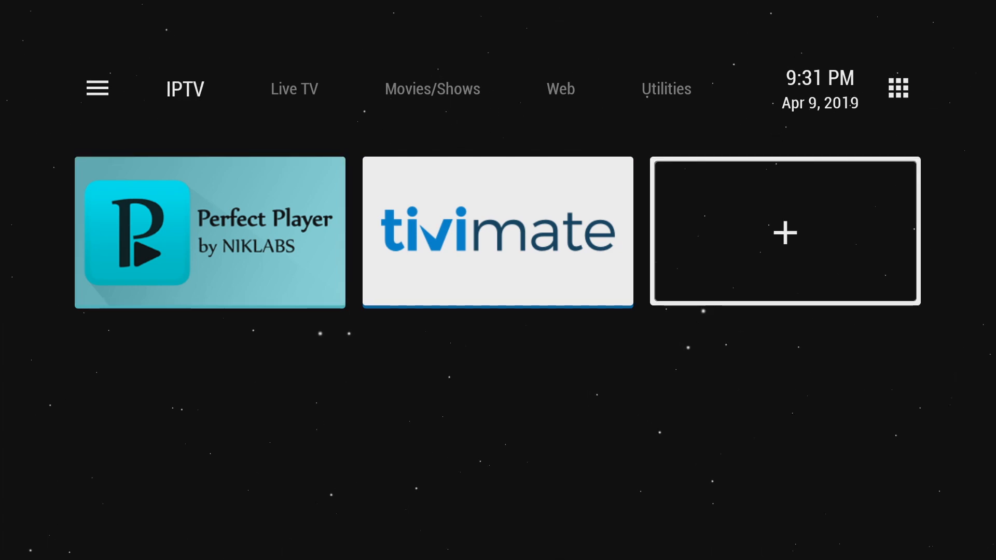
left_click(784, 231)
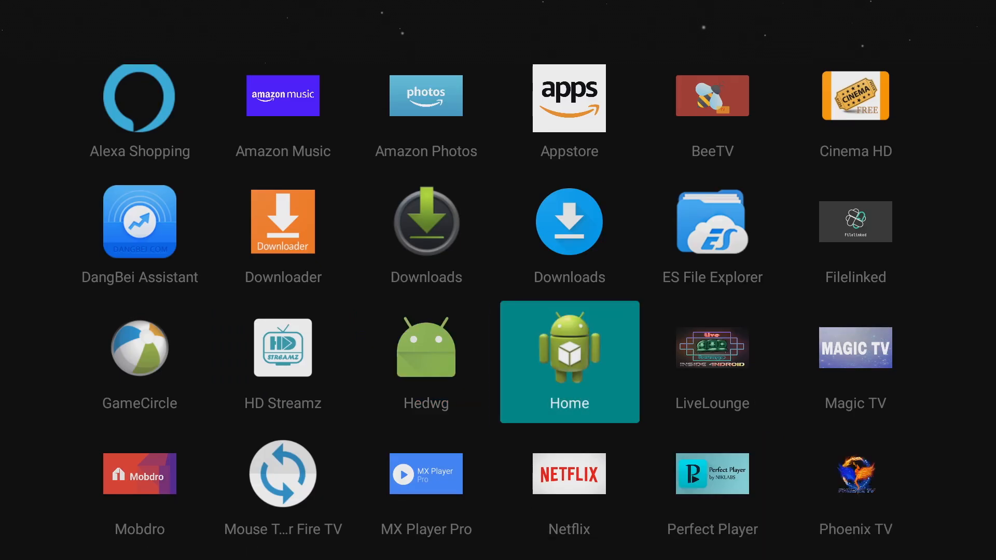
scroll("down", 3)
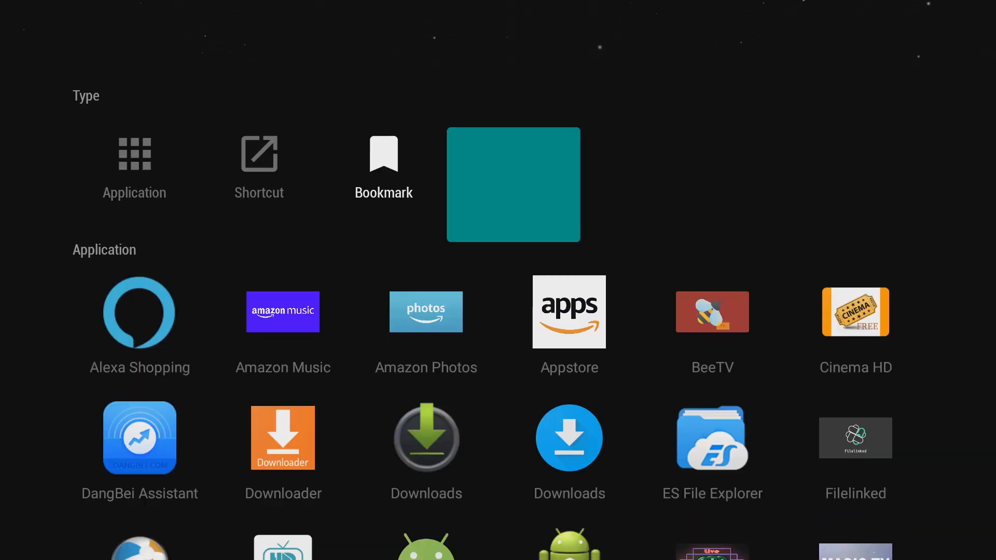
mouse_move(426, 326)
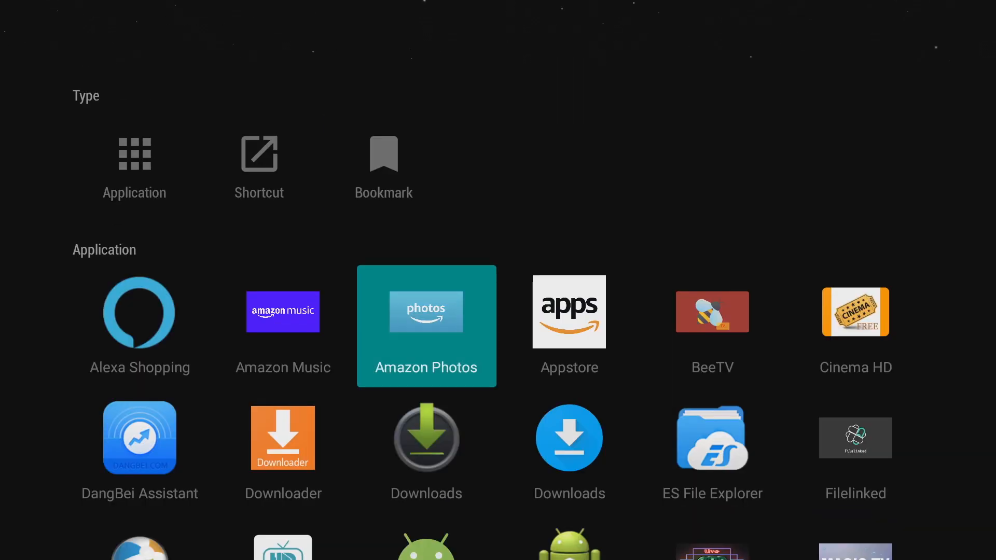
scroll("down", 3)
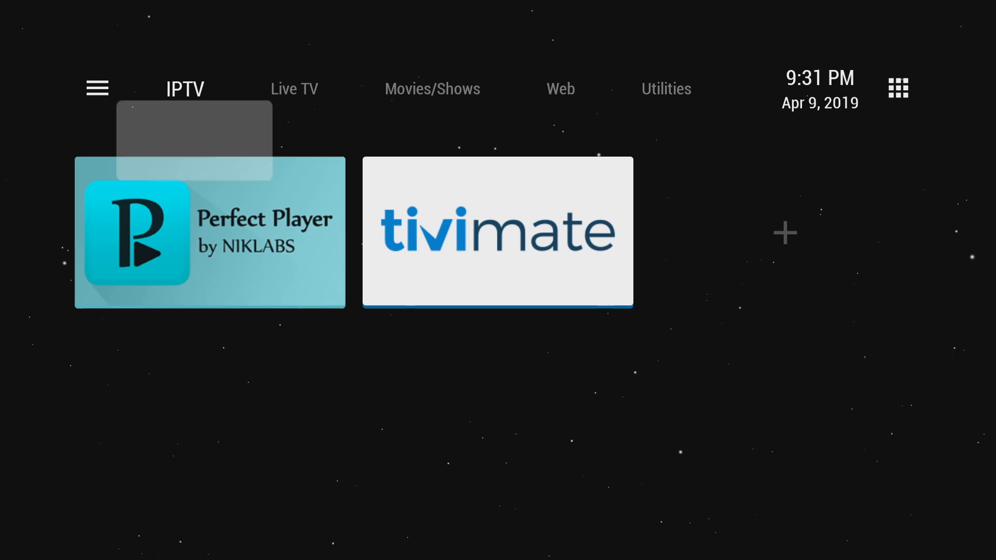
Step: Move through Live TV and Movies/Shows to the Web section with Puffin and Silk browsers
left_click(293, 88)
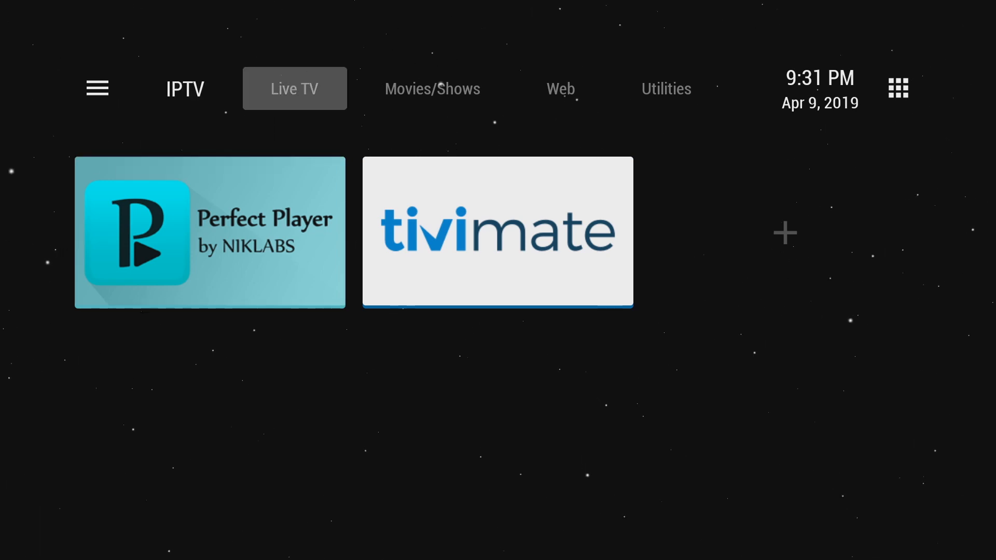
left_click(294, 88)
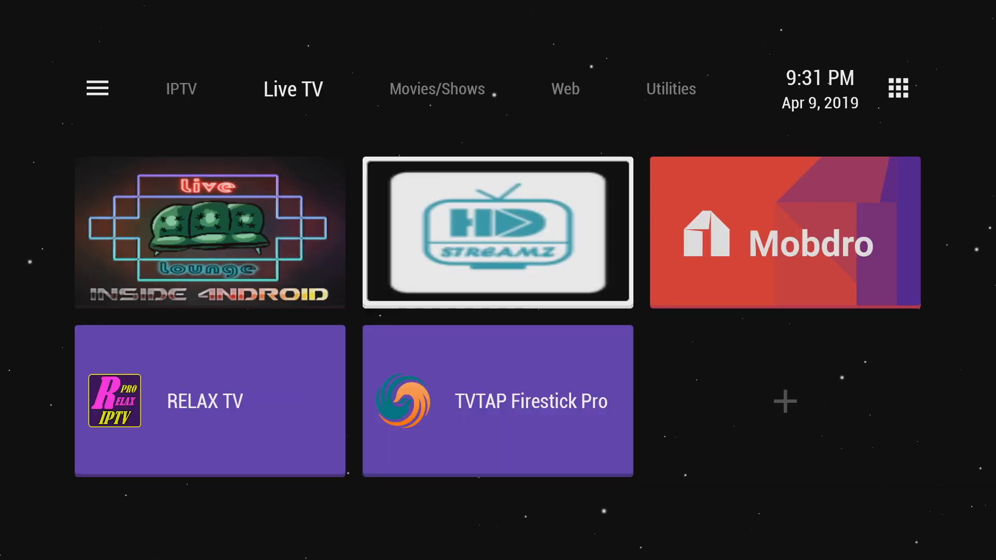
left_click(437, 89)
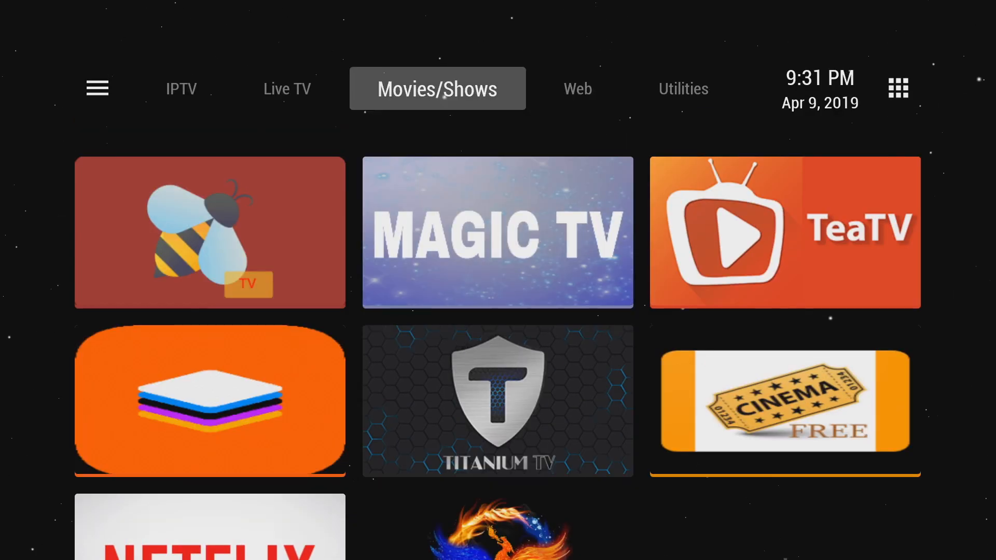
left_click(556, 88)
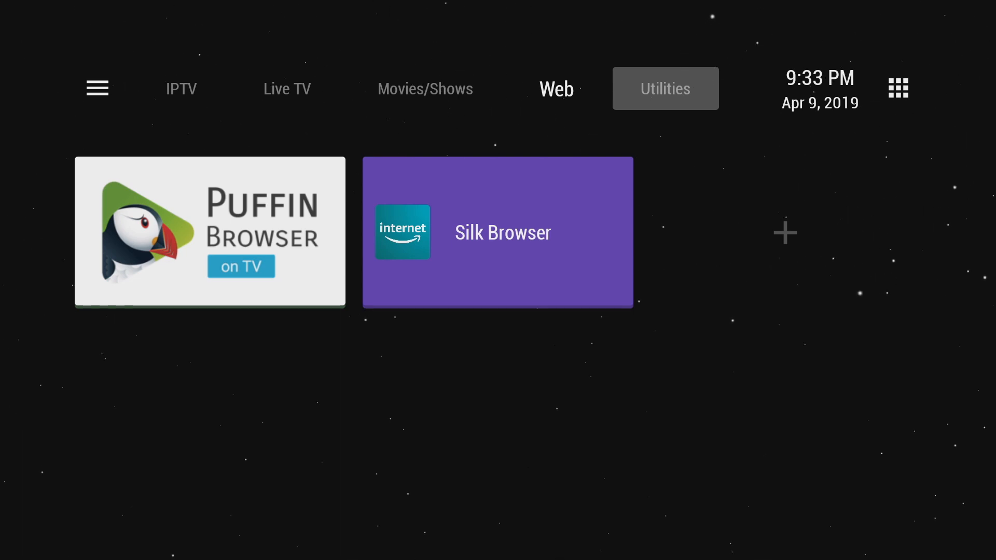
Step: Show the Utilities section and scroll its add-app side panel
left_click(665, 88)
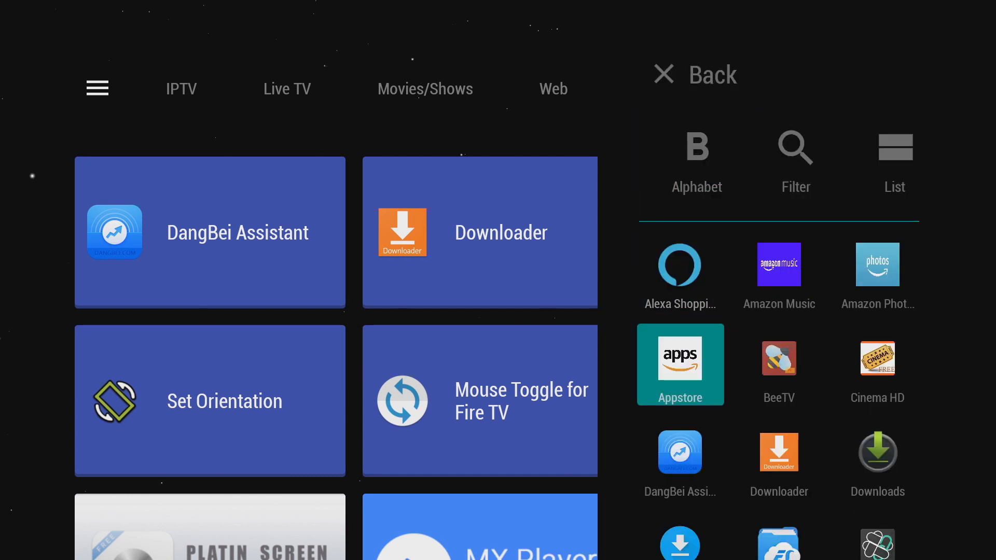
scroll("down", 3)
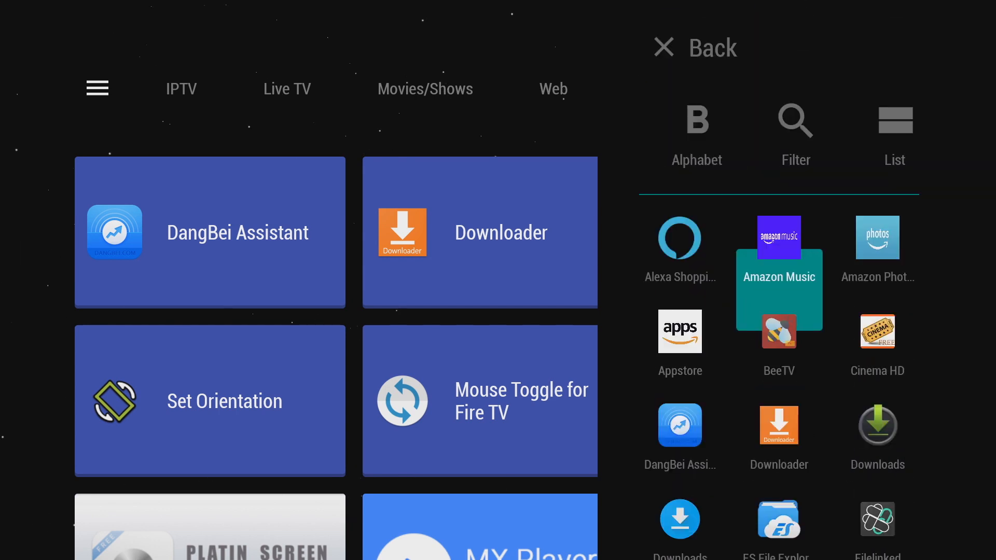
left_click(696, 134)
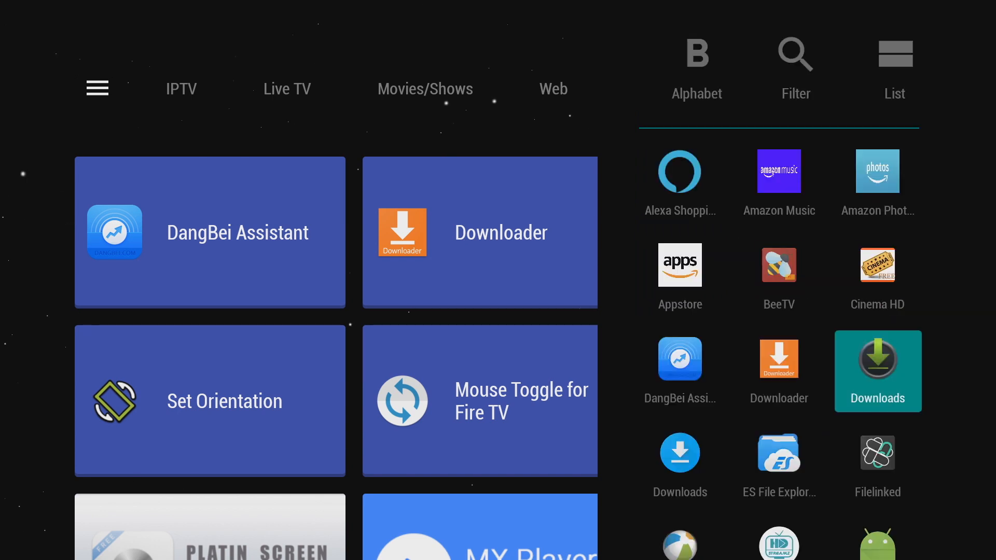
scroll("down", 3)
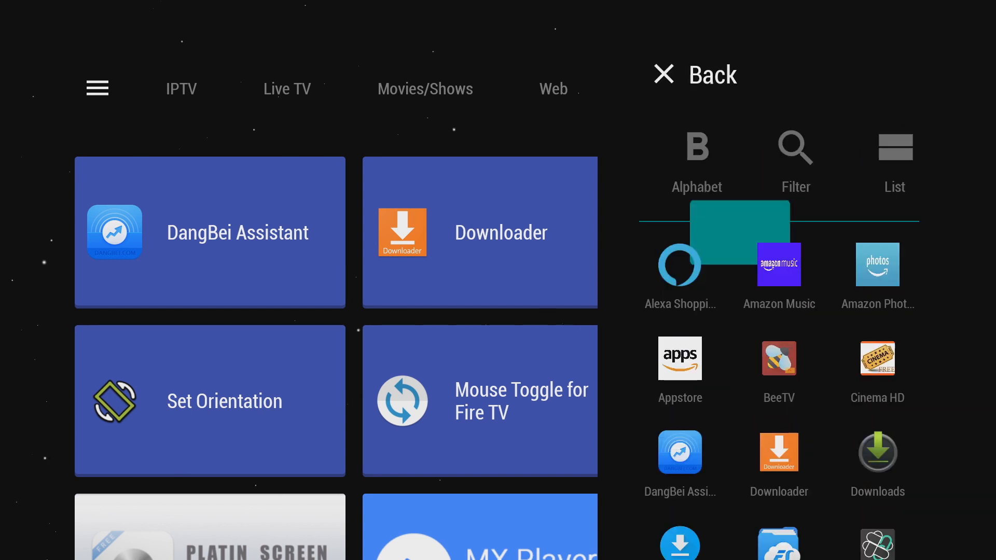
Step: Use the Alphabet/List sorting to jump down the app list, then head back toward Live TV
left_click(697, 158)
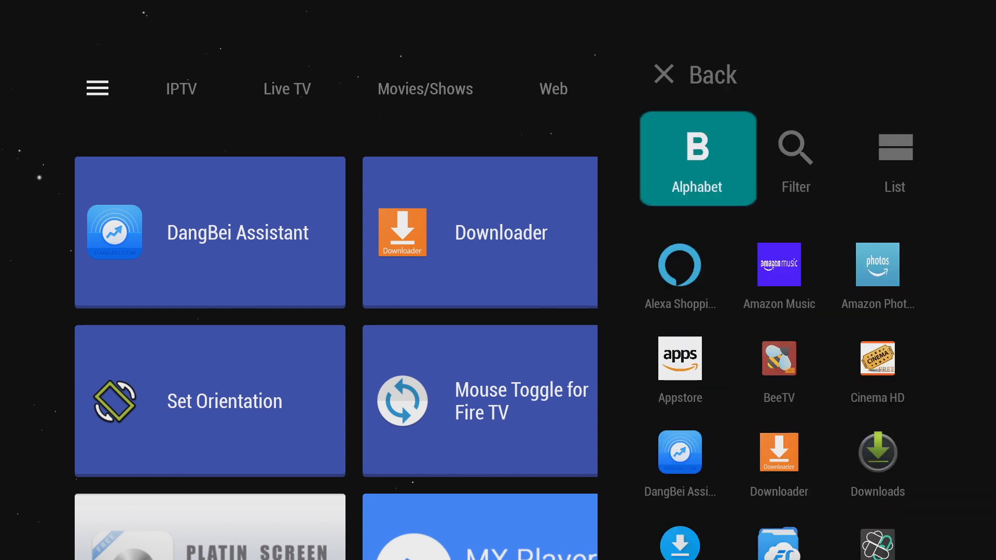
left_click(895, 158)
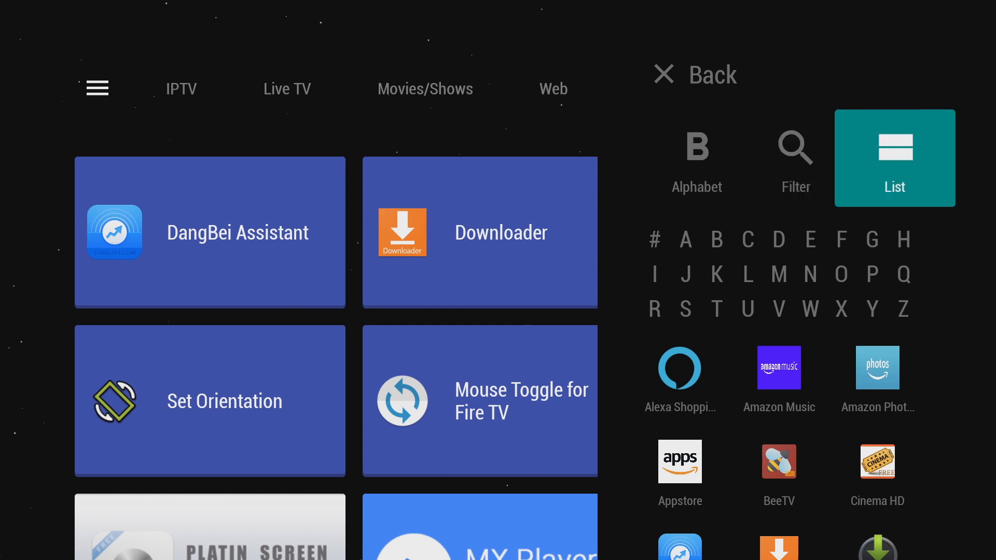
left_click(796, 157)
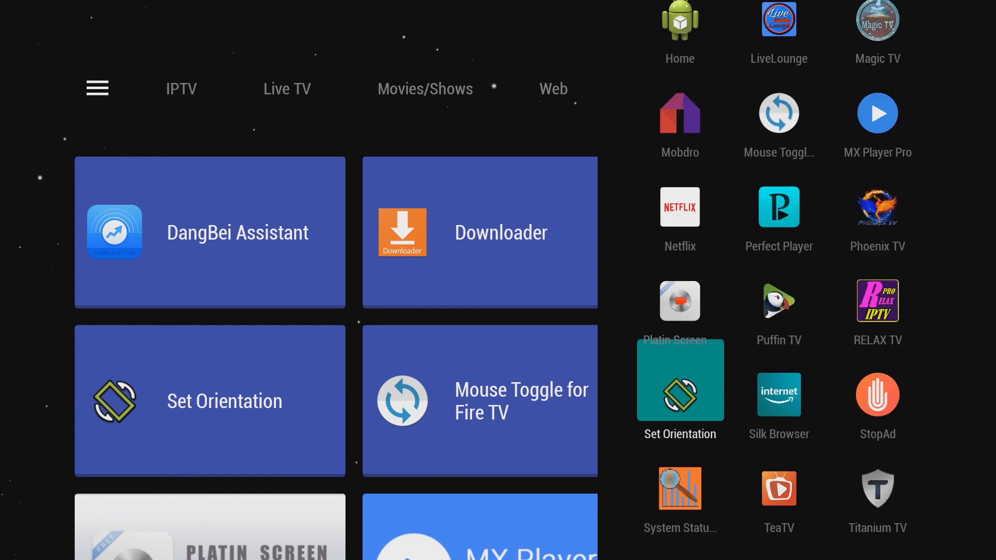
scroll("down", 3)
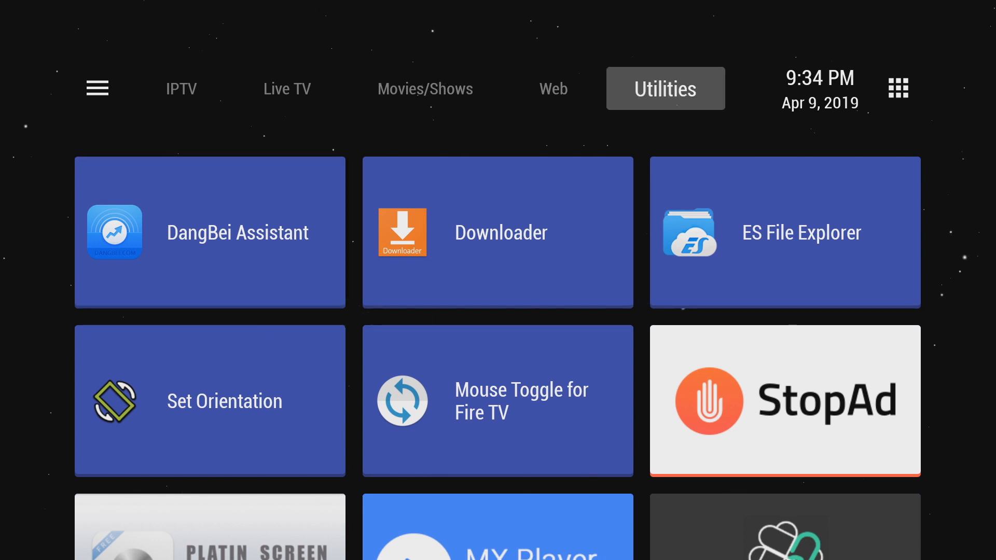
left_click(287, 89)
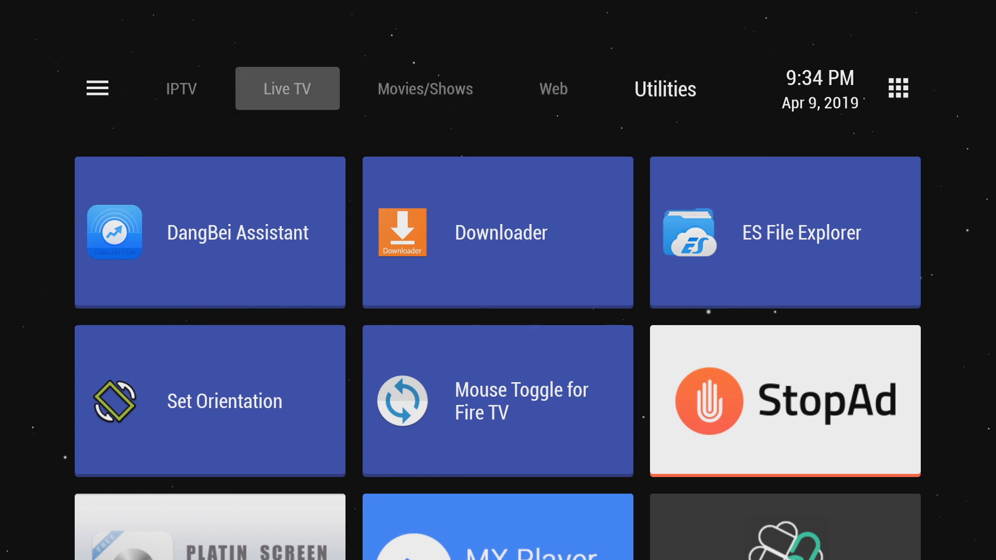